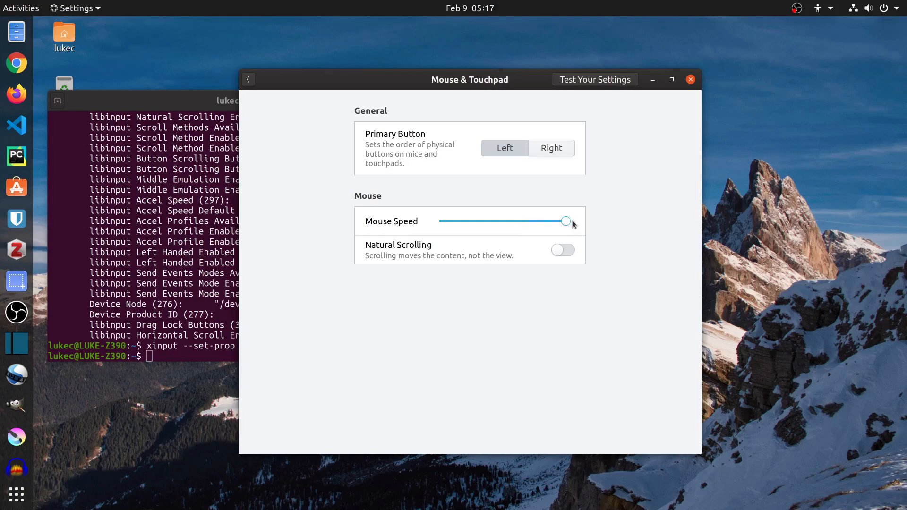
- Launch a new terminal window with Ctrl+Alt+T from the Settings screen
key("ctrl+alt+t")
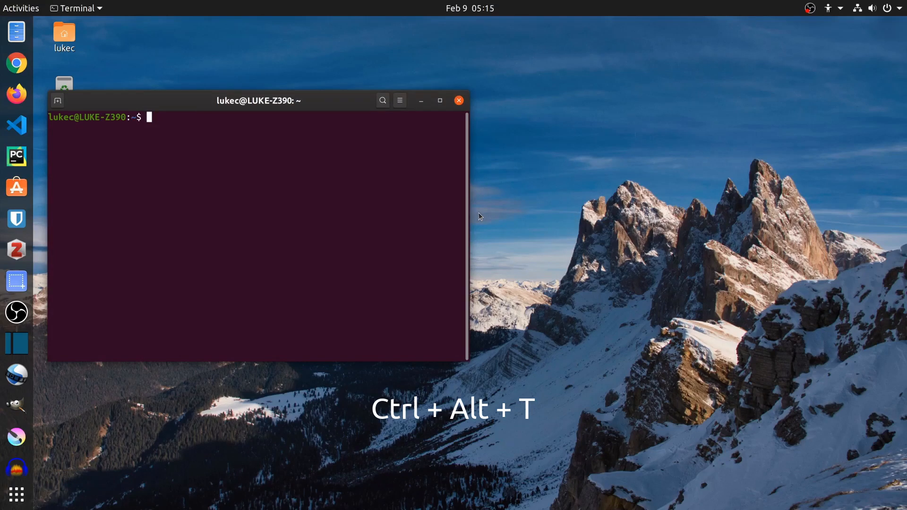
- Run xinput --list --short and highlight the Microsoft Classic IntelliMouse entry, id=13
type("xi")
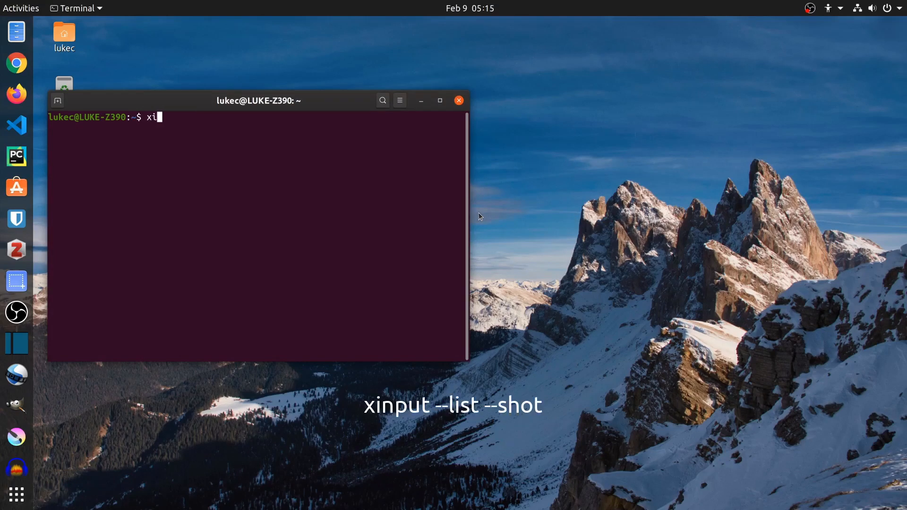
type("nput -")
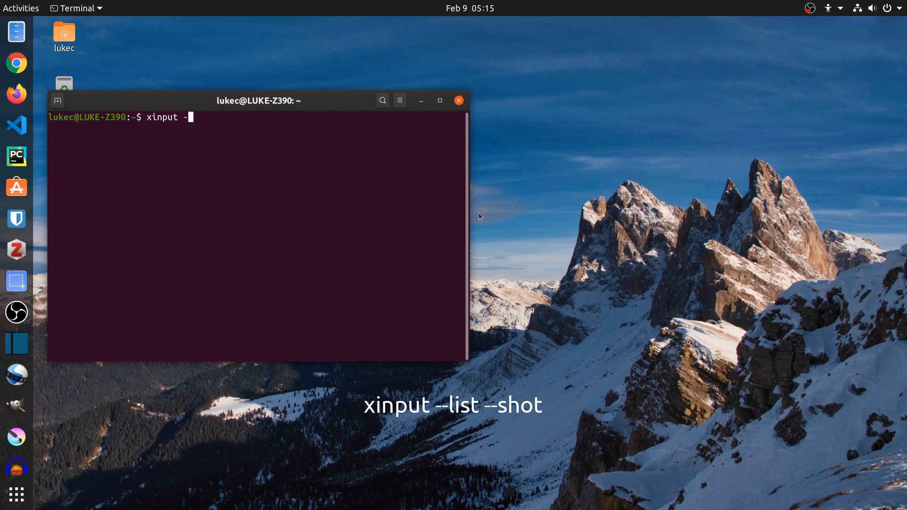
type("-list")
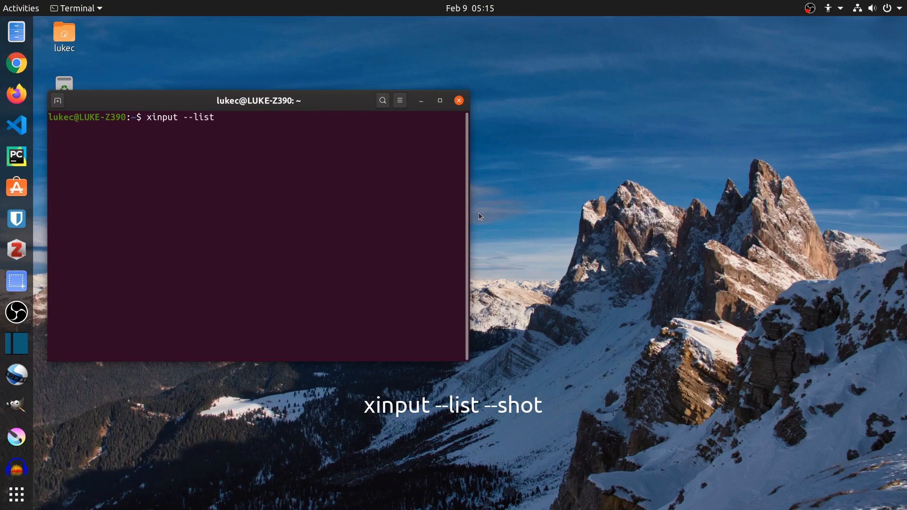
type("--sho")
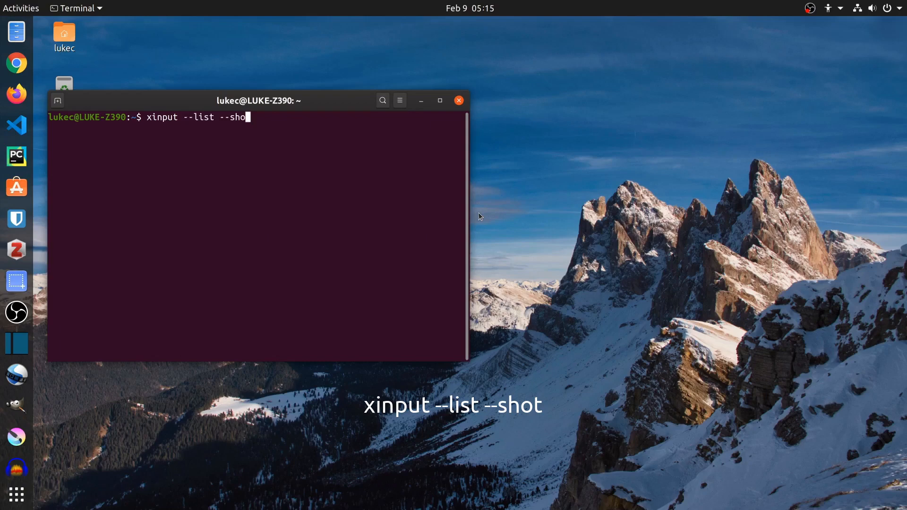
type("rt")
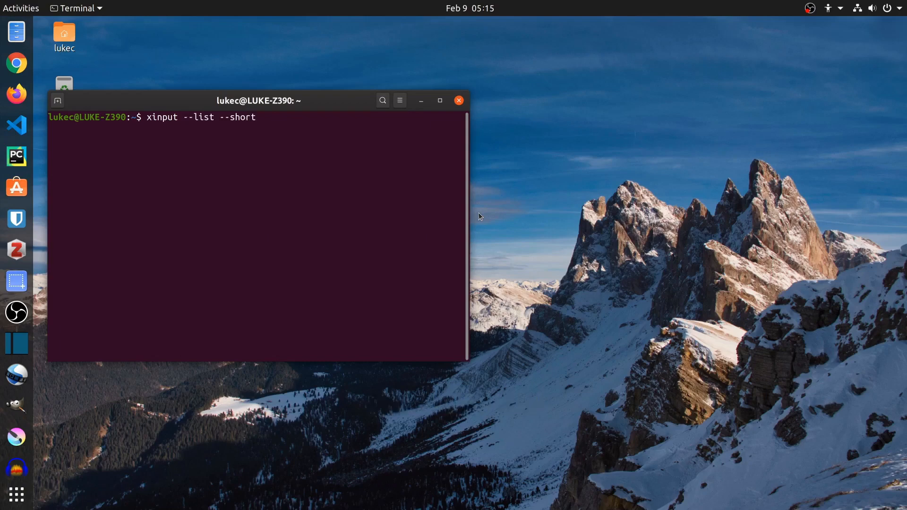
key("Return")
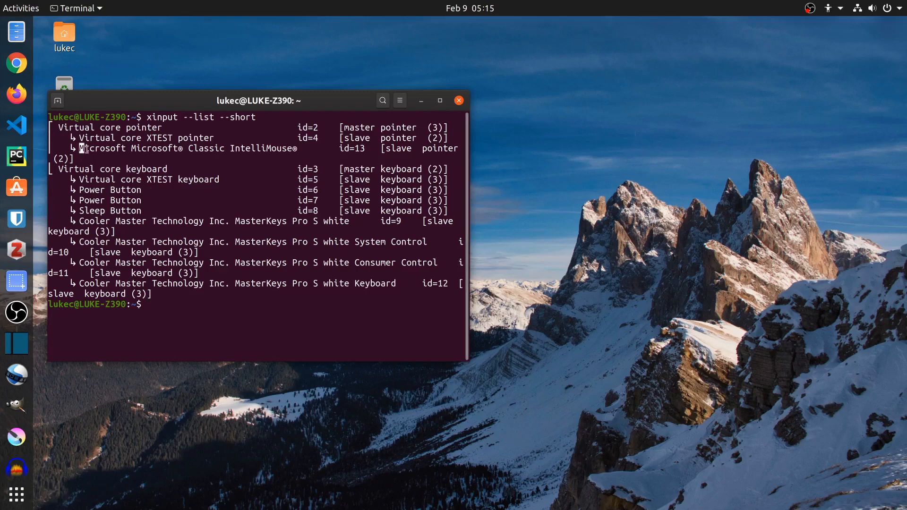
double_click(185, 149)
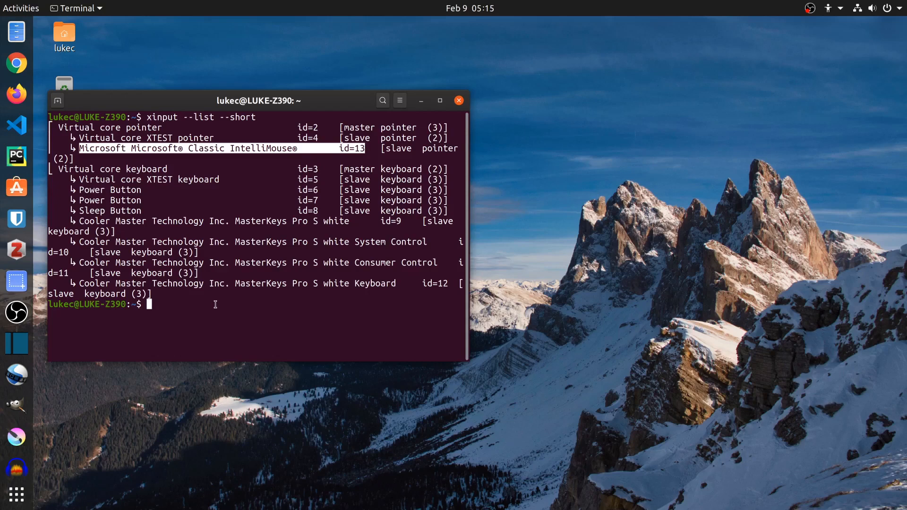
type("xinput")
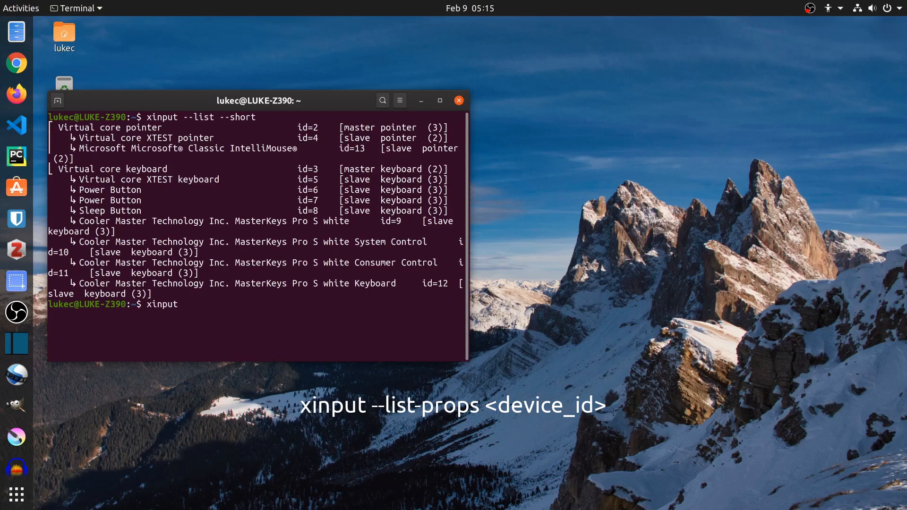
- Run xinput --list-props 13 and view its Coordinate Transformation Matrix and Accel Speed lines
type("--list")
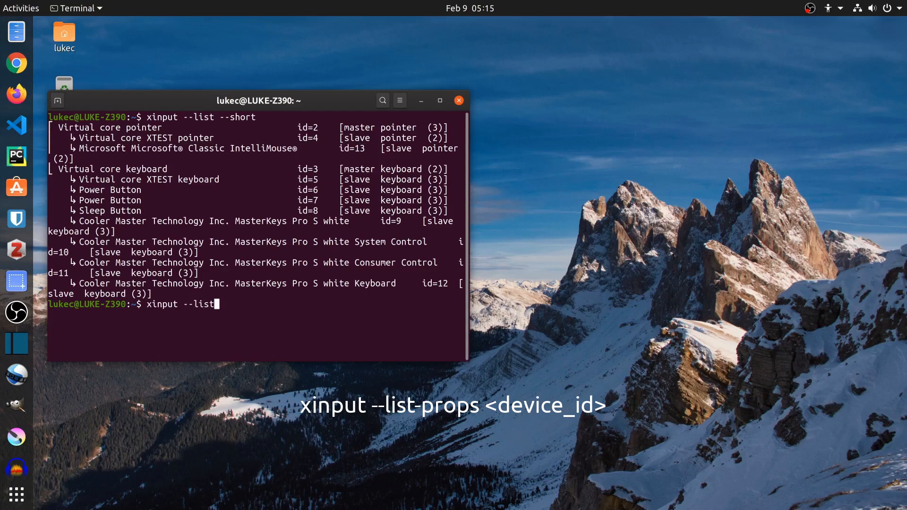
type("-")
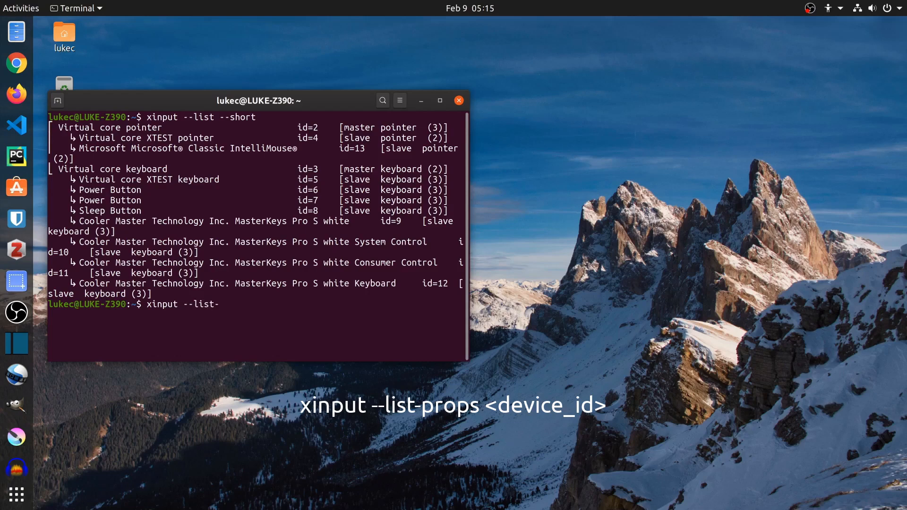
type("props")
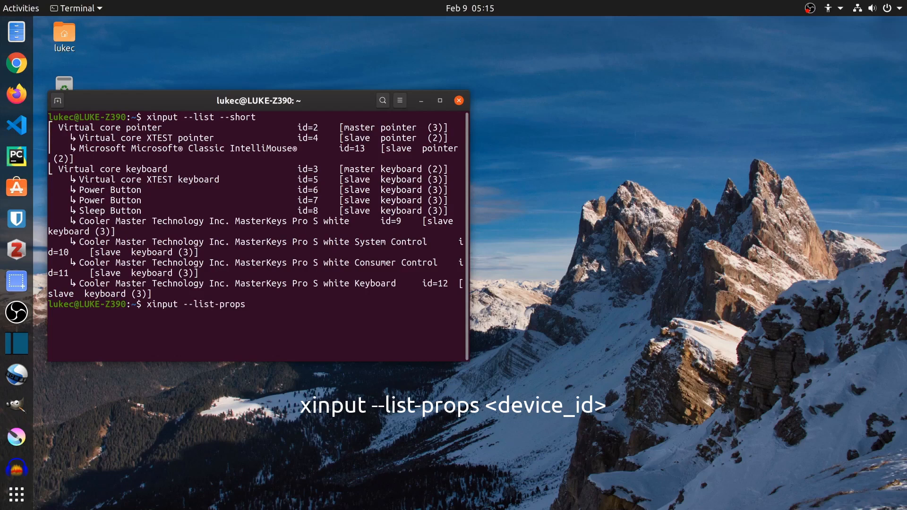
type("13")
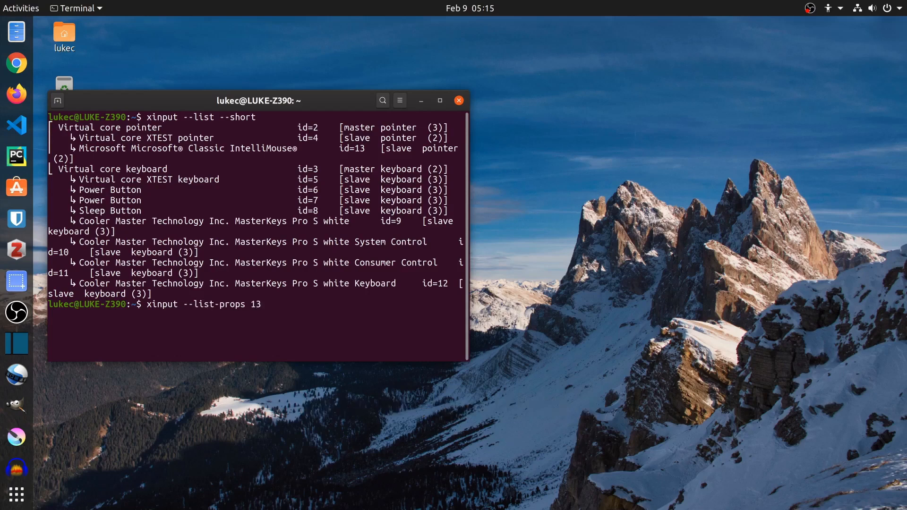
key("Return")
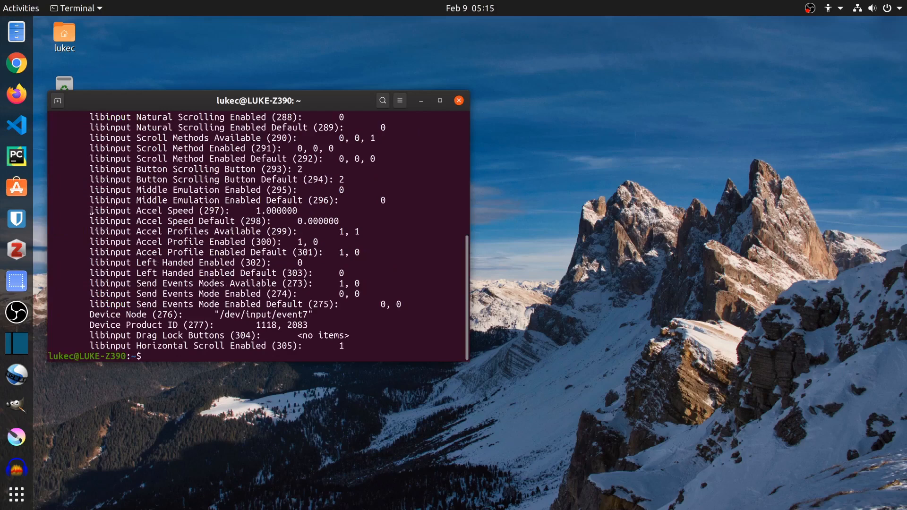
key("Return")
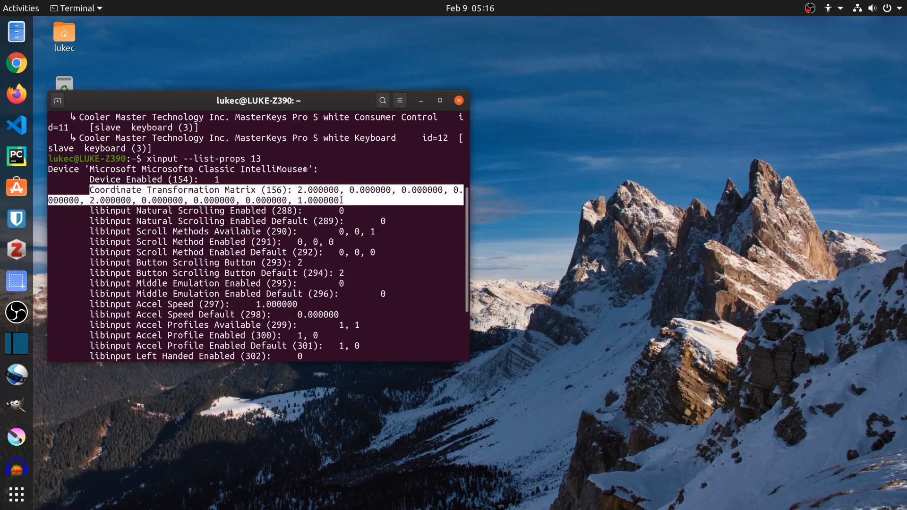
scroll("down", 3)
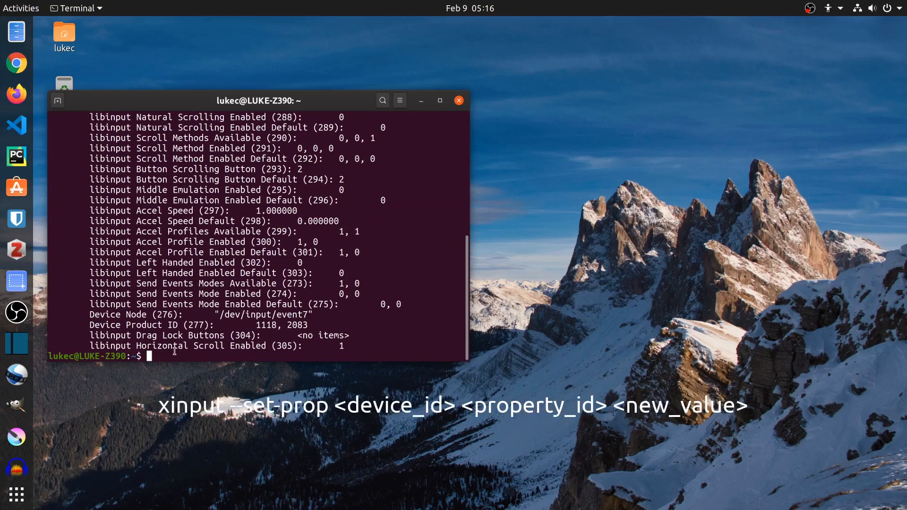
- Run xinput --set-prop 13 297 2.0, which fails with an X BadValue out-of-range error
type("xinp")
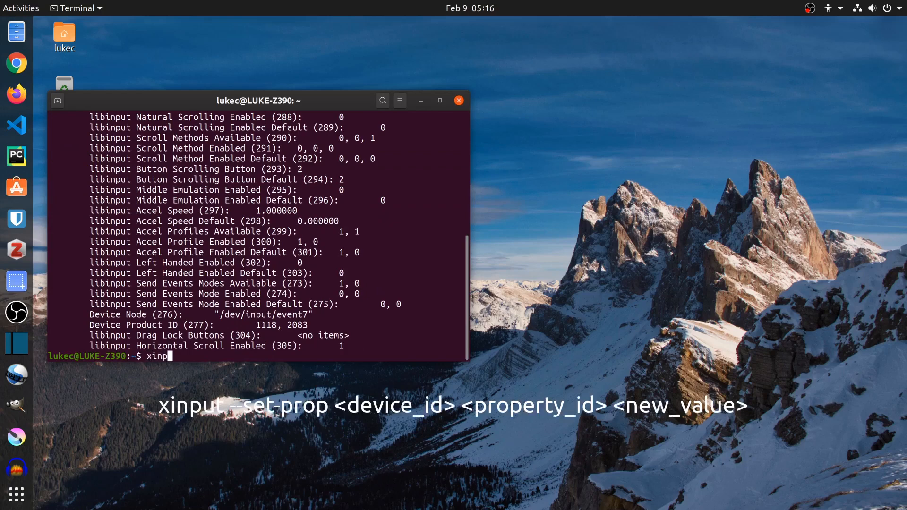
type("ut")
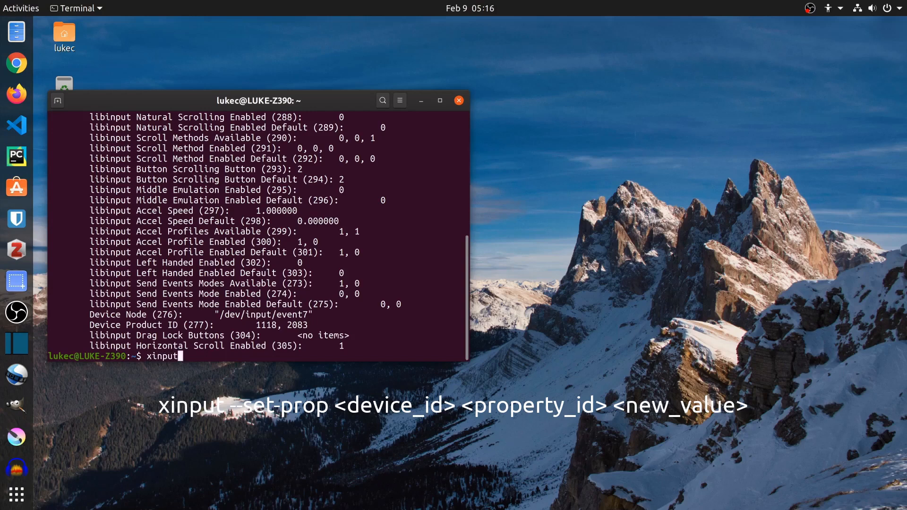
type("--set-prop 13 297 2.0")
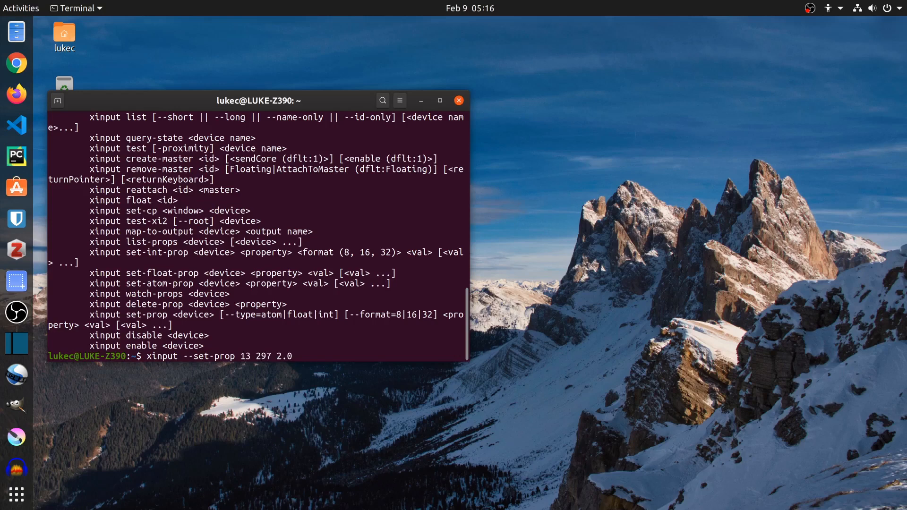
key("Return")
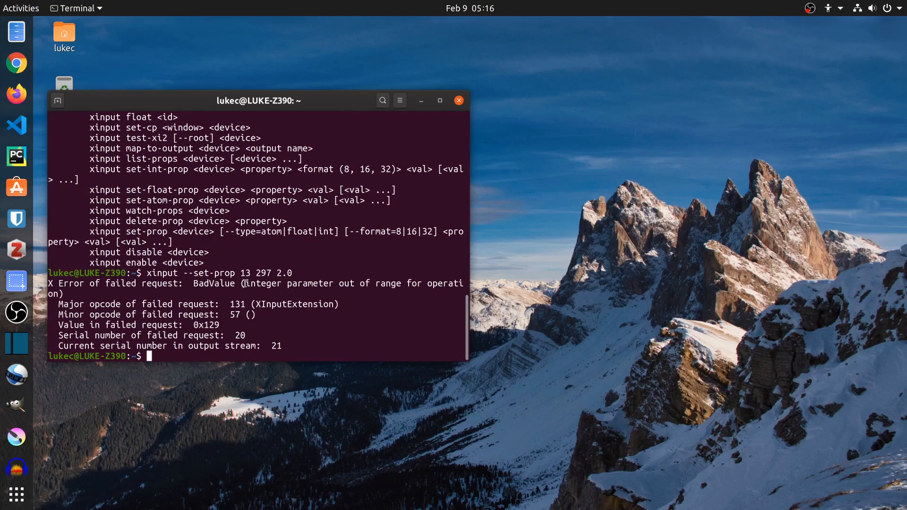
mouse_move(344, 283)
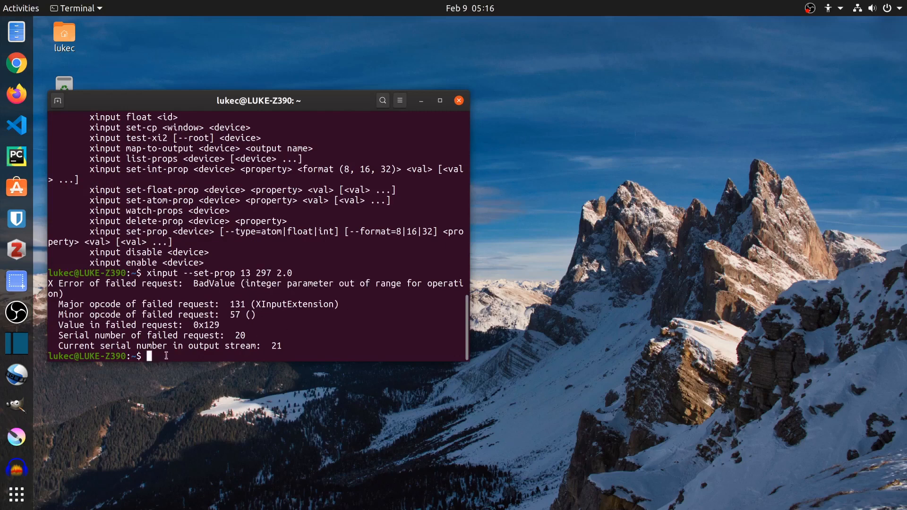
mouse_move(866, 9)
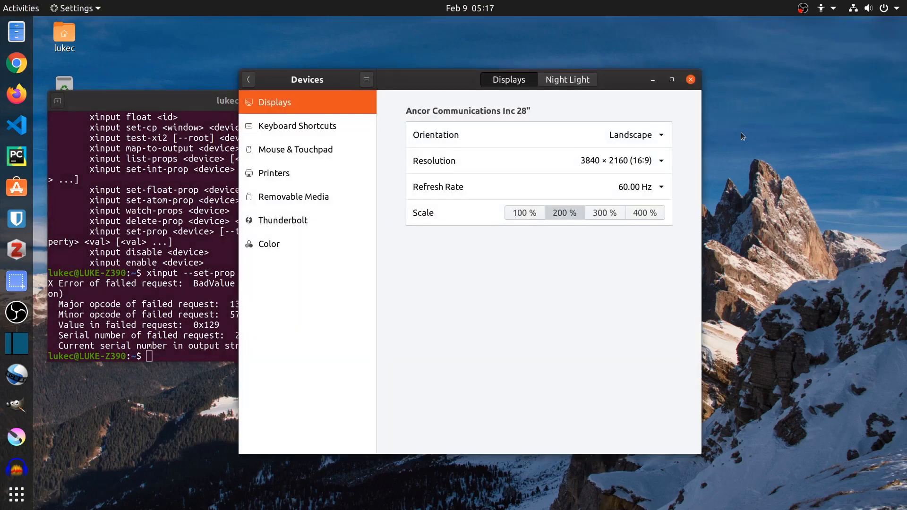
- Lower Mouse Speed in Settings, then re-list device 13's properties to see Accel Speed 0.352941
left_click(295, 149)
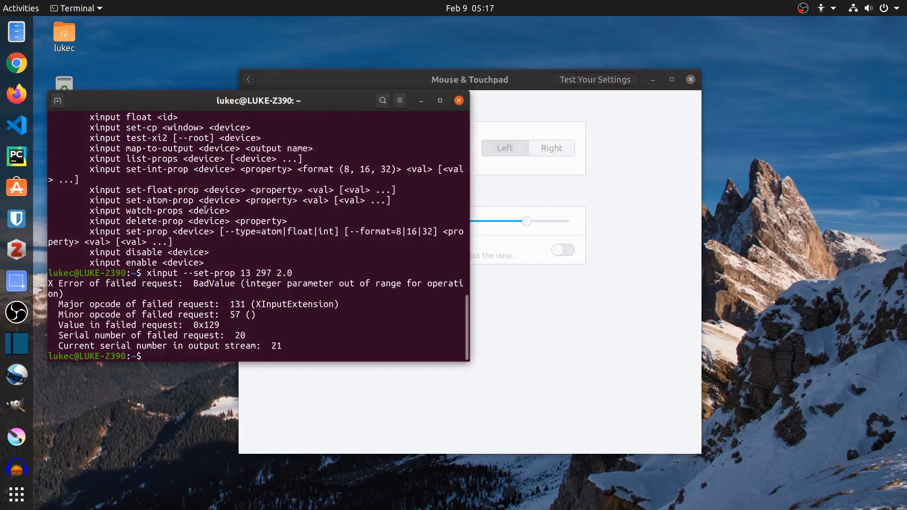
type("xinput --list-props 13")
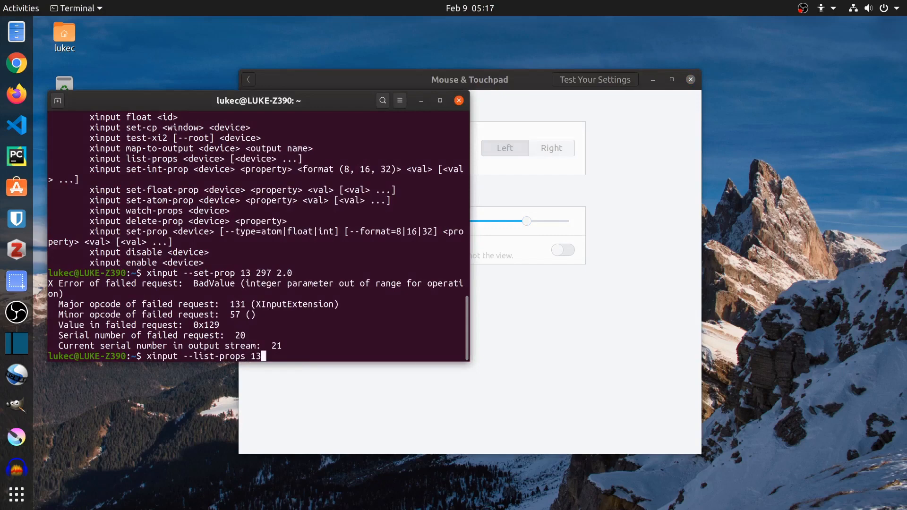
key("Return")
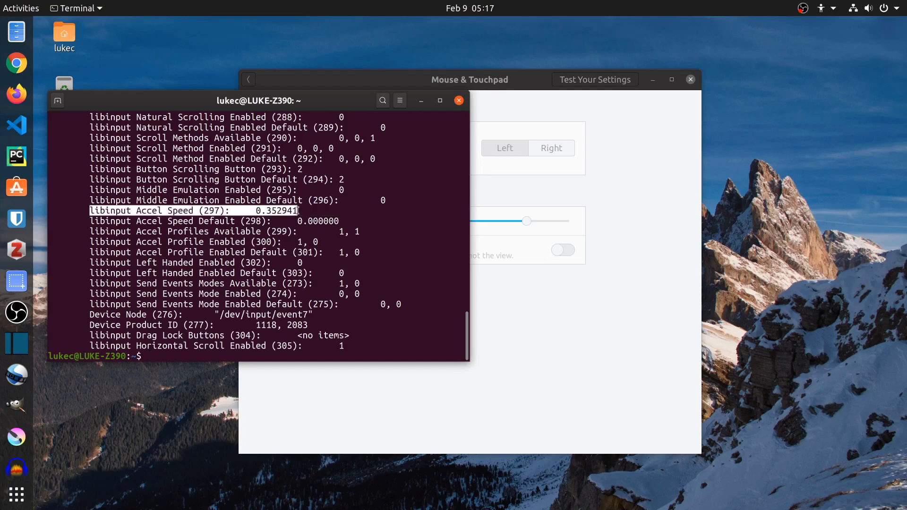
mouse_move(357, 334)
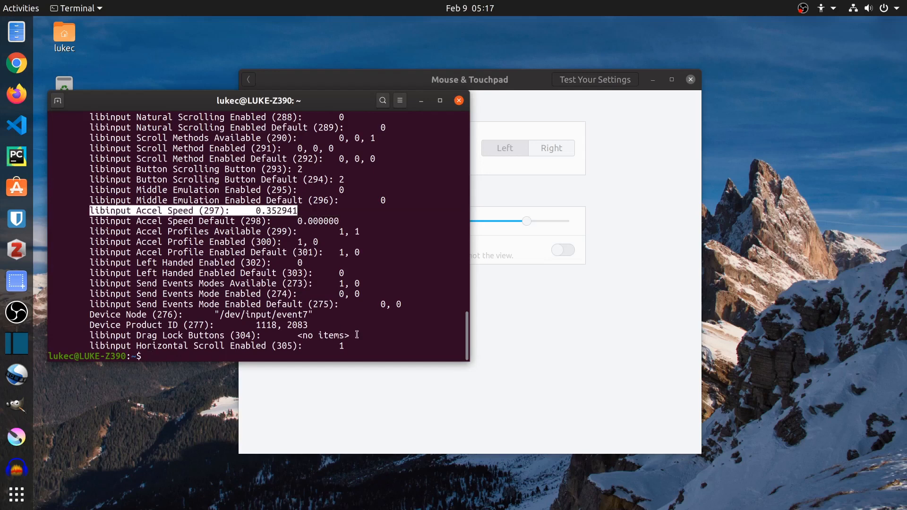
type("xinput --set-prop 13 297 2.0")
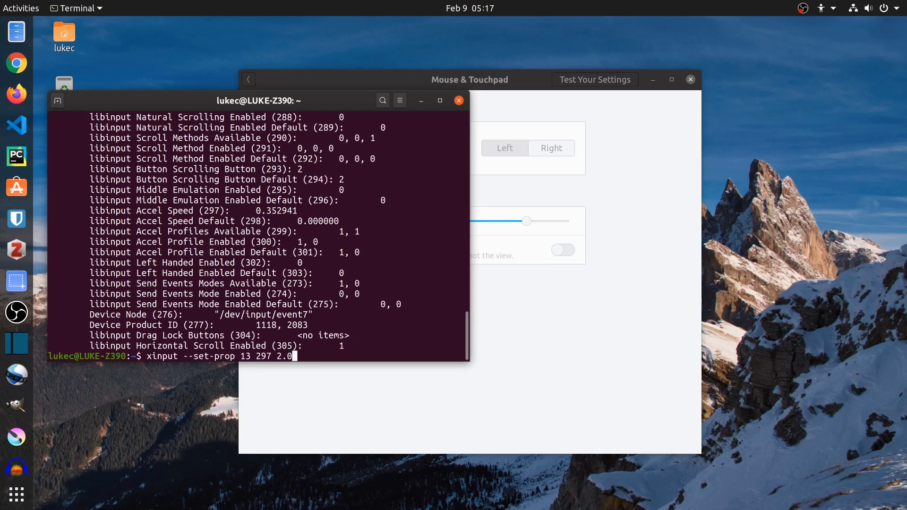
- Run xinput --set-prop 13 297 1.0 to set Accel Speed to its maximum
key("BackSpace")
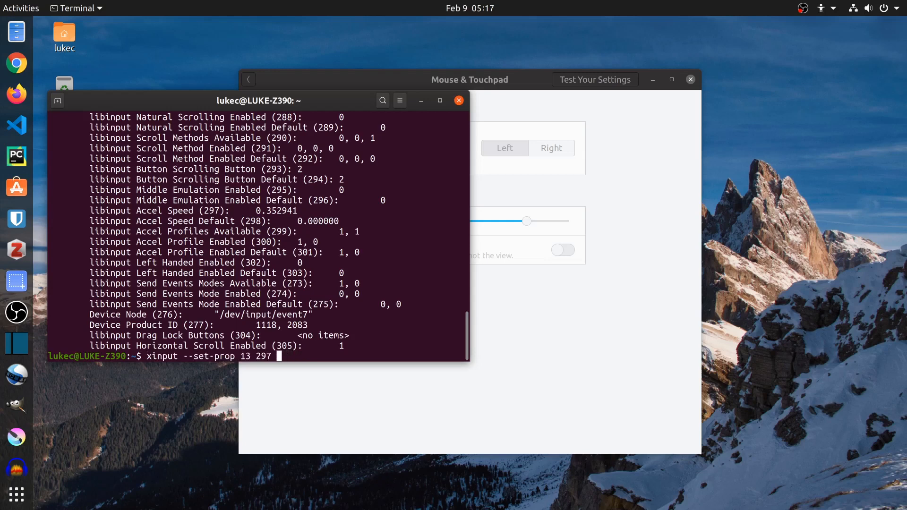
type("1.0")
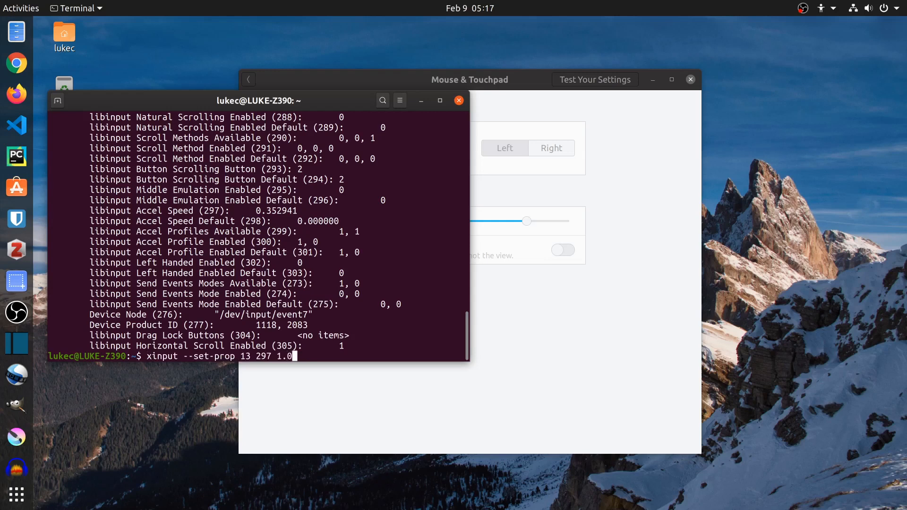
key("Return")
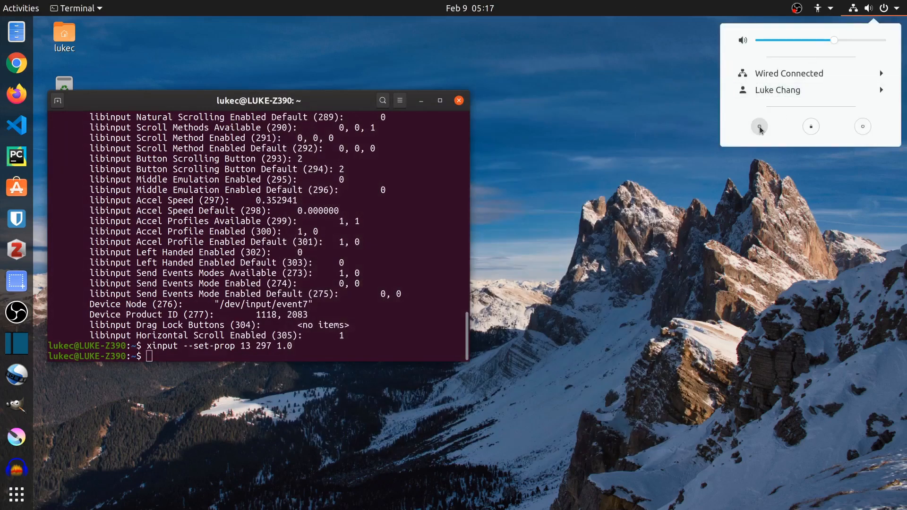
- Check the Mouse Speed slider in Settings, then re-list device 13 showing Accel Speed 1.000000
left_click(760, 126)
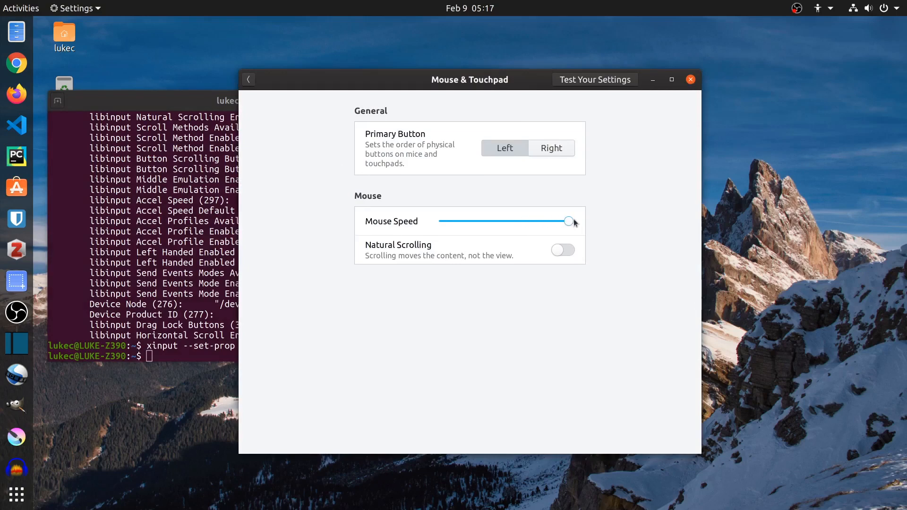
left_click(689, 80)
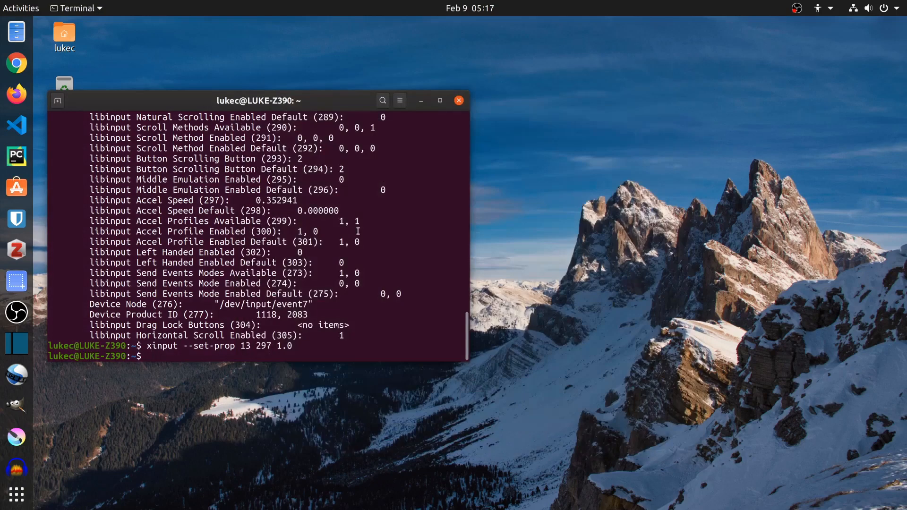
key("Return")
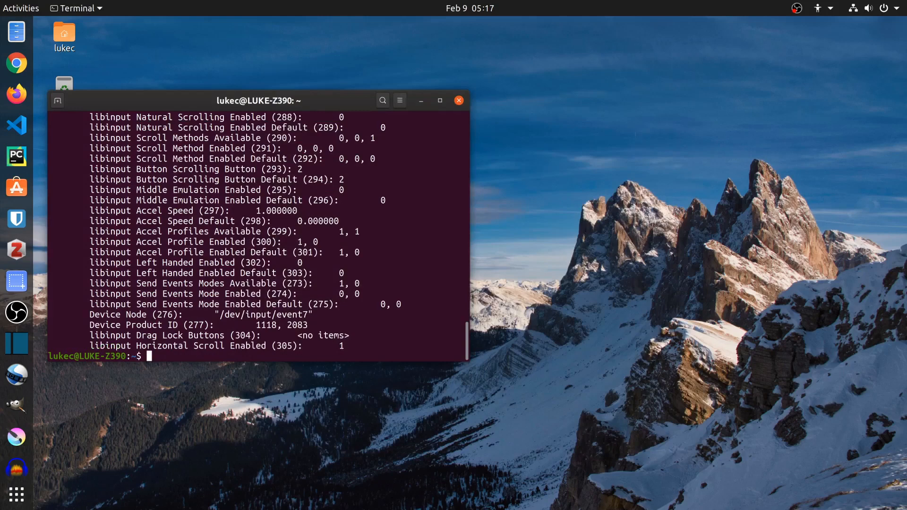
mouse_move(348, 213)
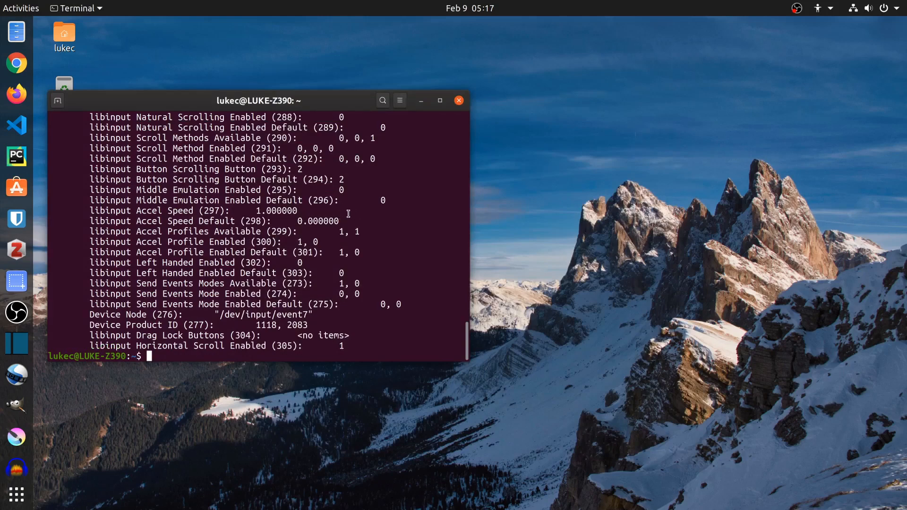
mouse_move(90, 210)
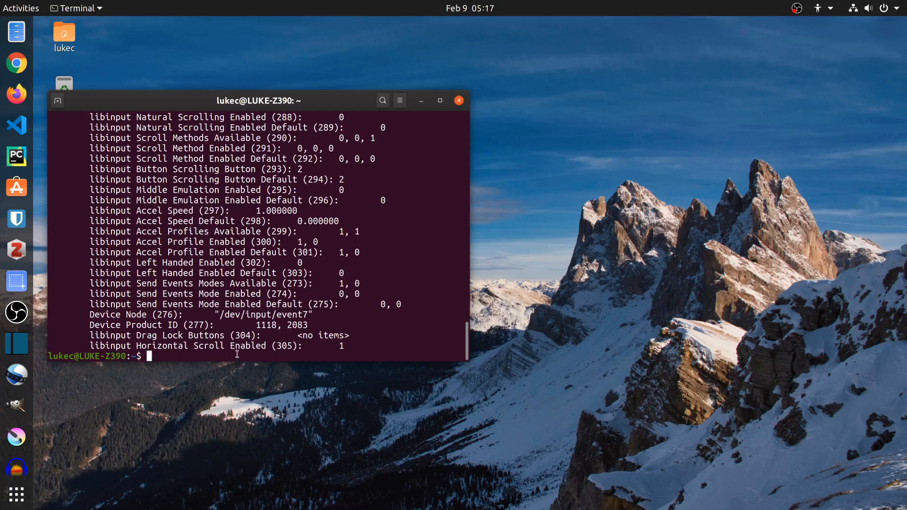
- Recall xinput --set-prop 13 297 from history and strip the property id 297
type("xinput --set-prop 13 297 1.0")
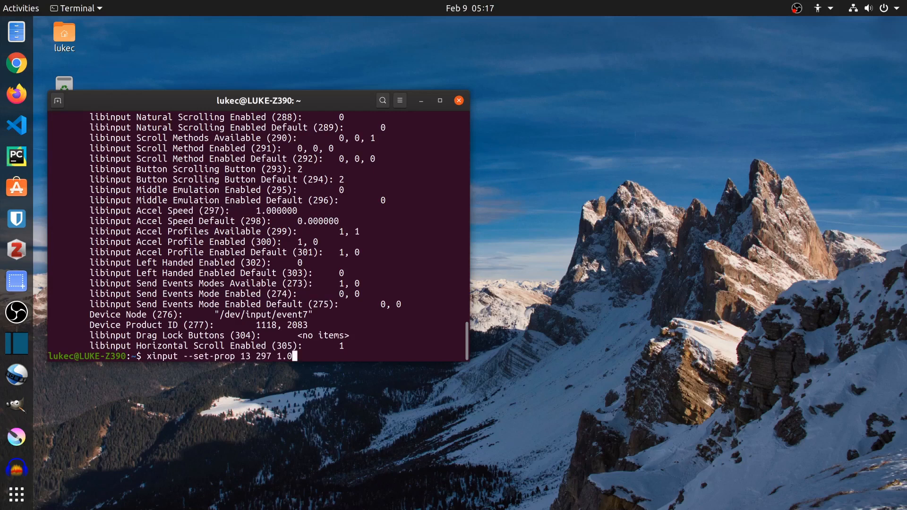
type("xinput --list-props 13")
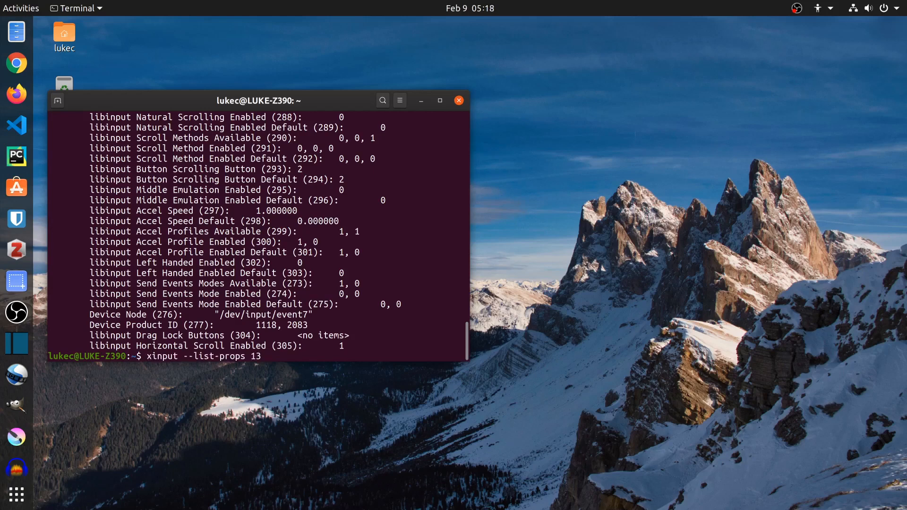
type("xinput --set-prop 13 297")
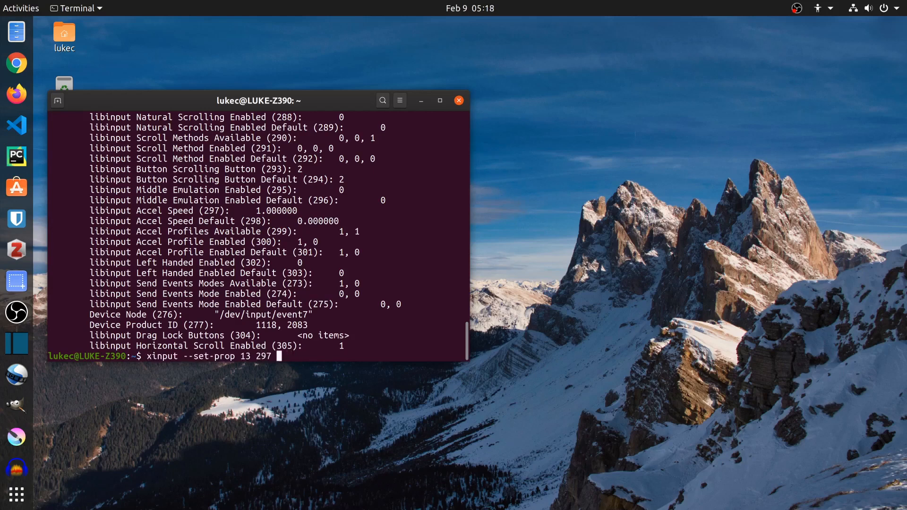
key("Return")
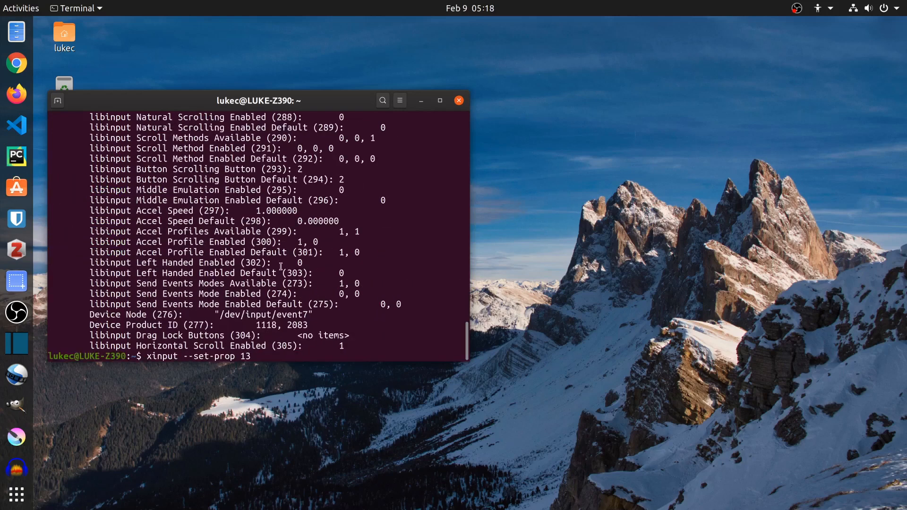
type("156")
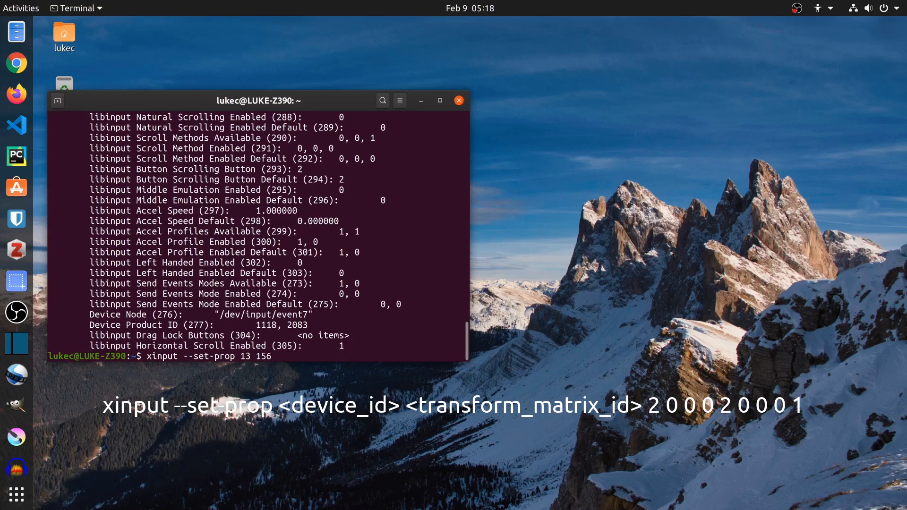
type("4 0 0")
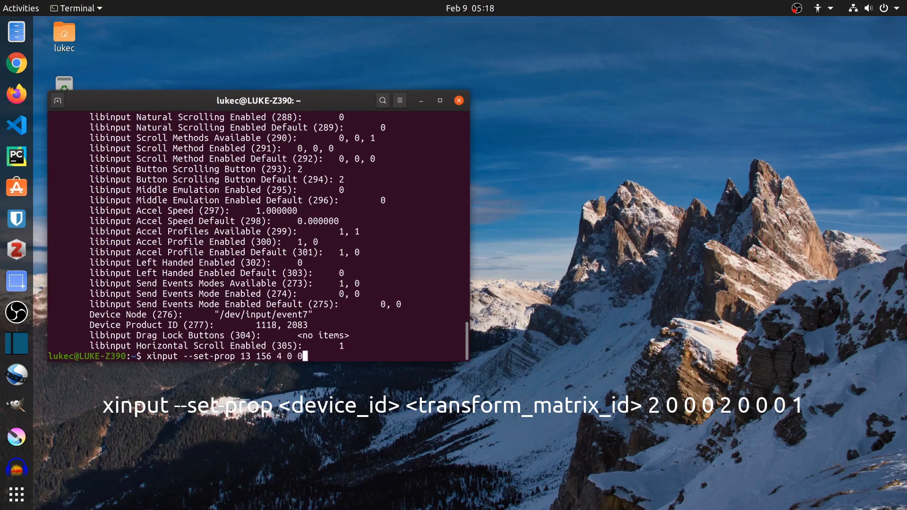
type("0 4")
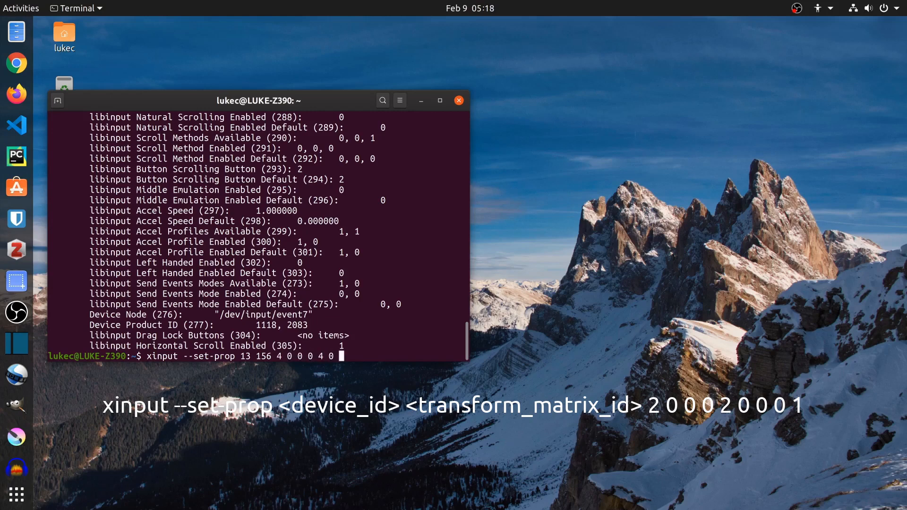
type("0 0")
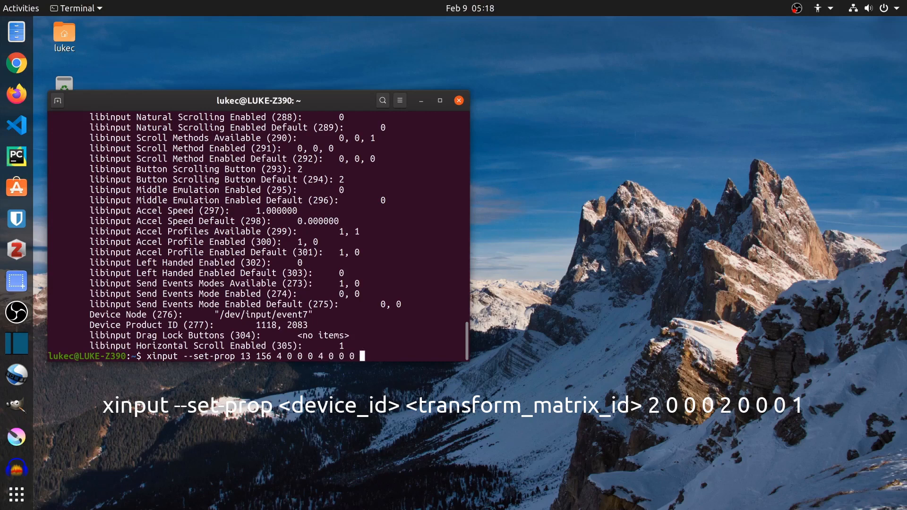
key("Return")
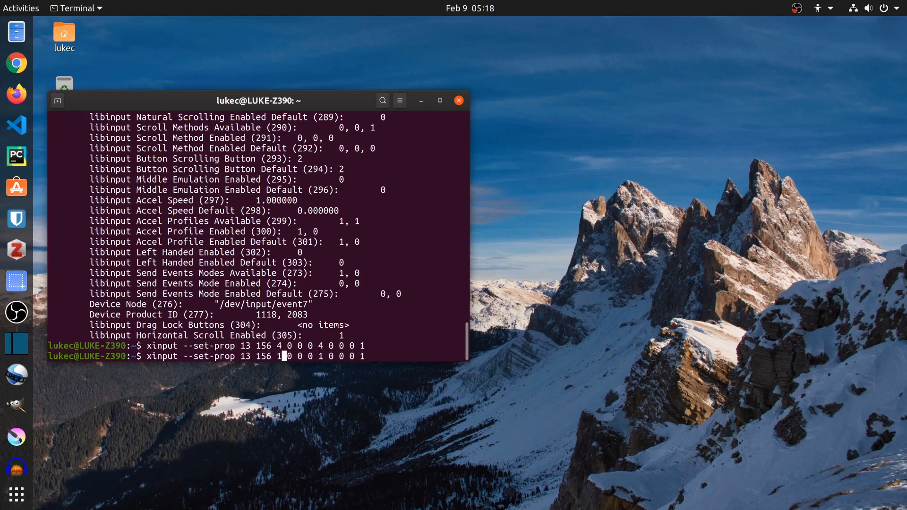
- Reset the matrix to identity, then set property 156 to 2 0 0 0 2 0 0 0 1
key("Return")
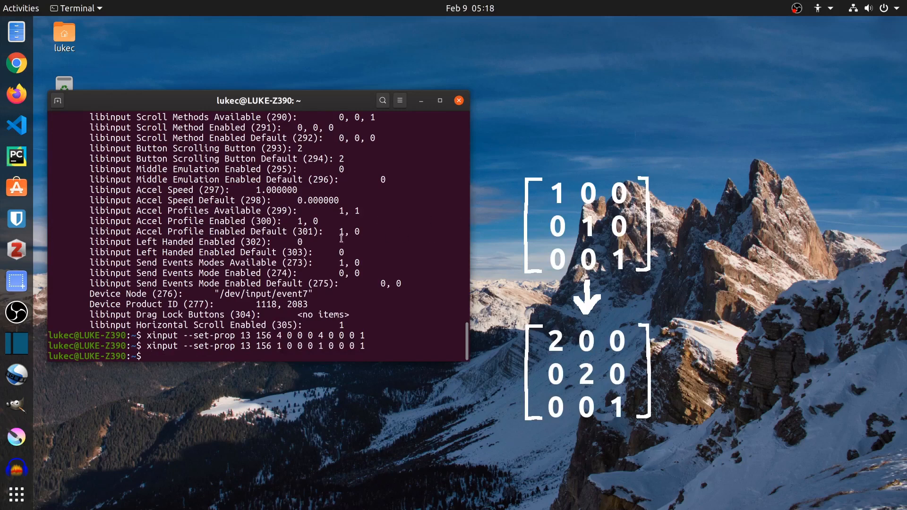
type("xinput --set-prop 13 156 1 0 0 0 1 0 0 0 1")
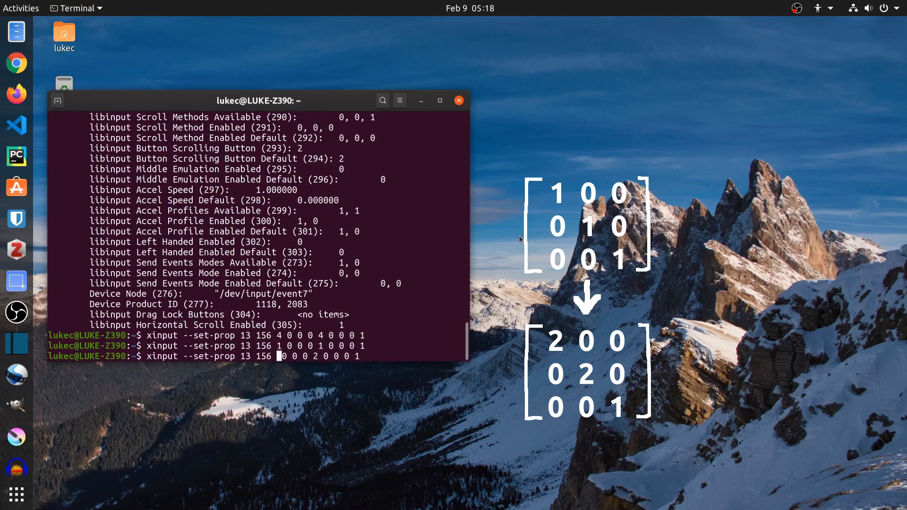
key("Return")
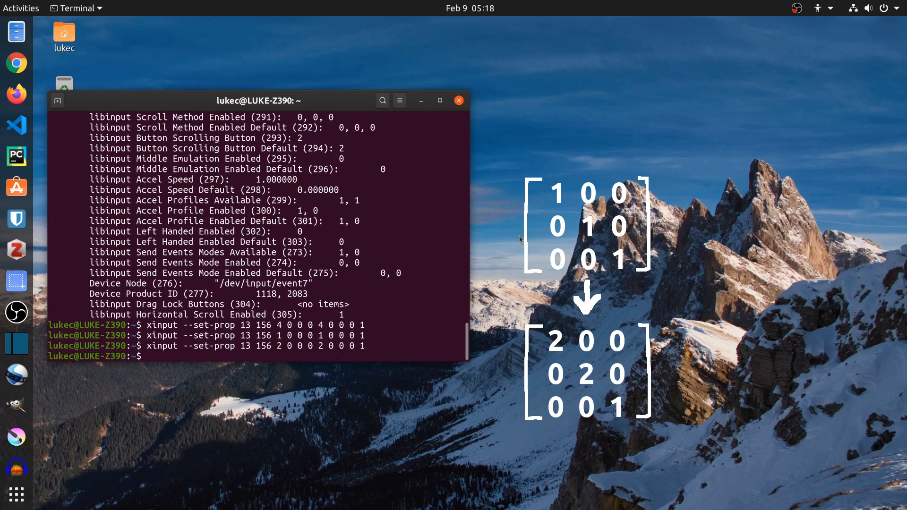
mouse_move(466, 248)
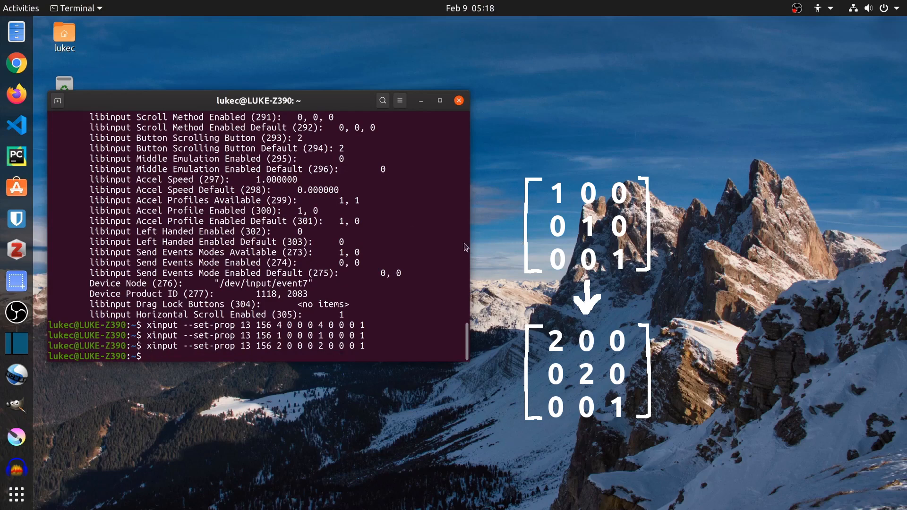
- Re-list device 13's properties to confirm the scale-2 Coordinate Transformation Matrix
type("xinput --list-props 13")
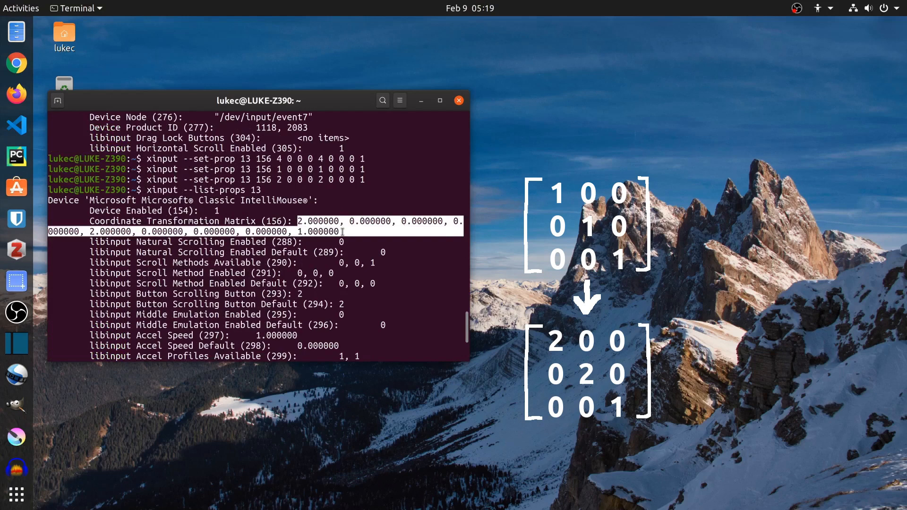
scroll("down", 3)
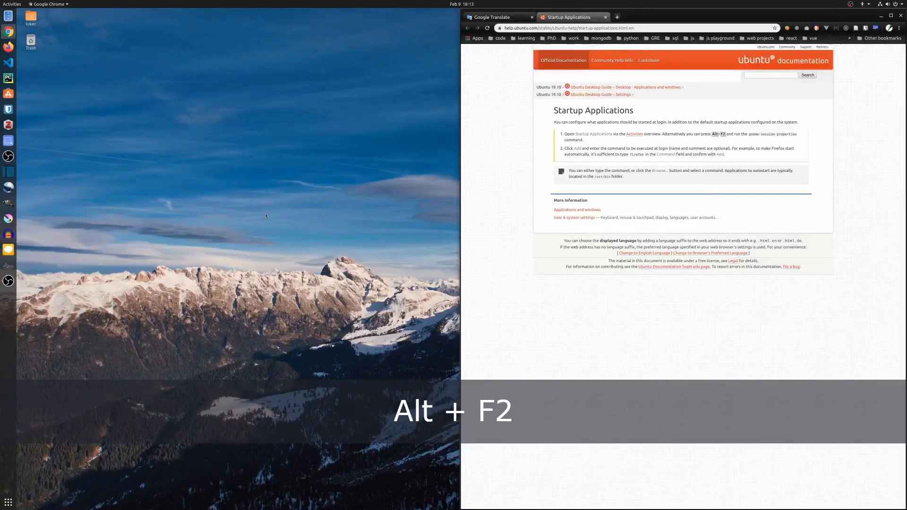
- Launch gnome-session-properties from the Alt+F2 run prompt to show Startup Applications
key("Alt+F2")
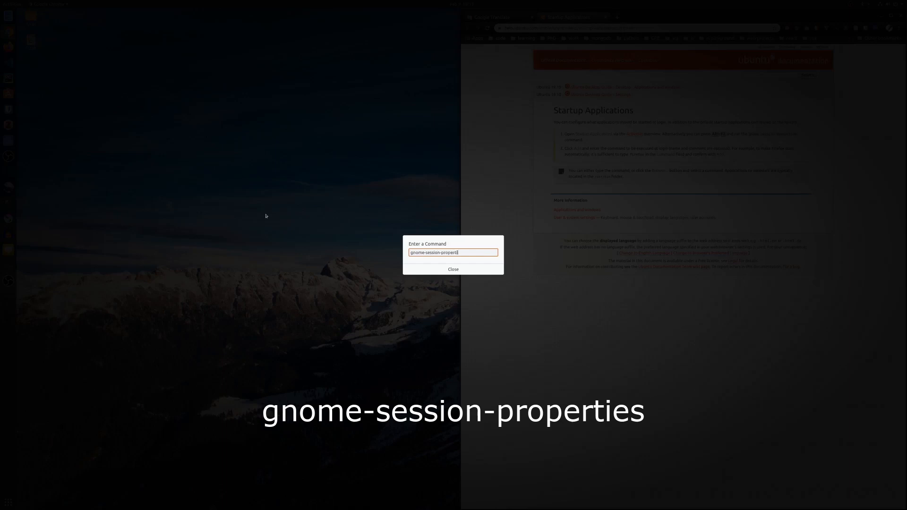
key("Return")
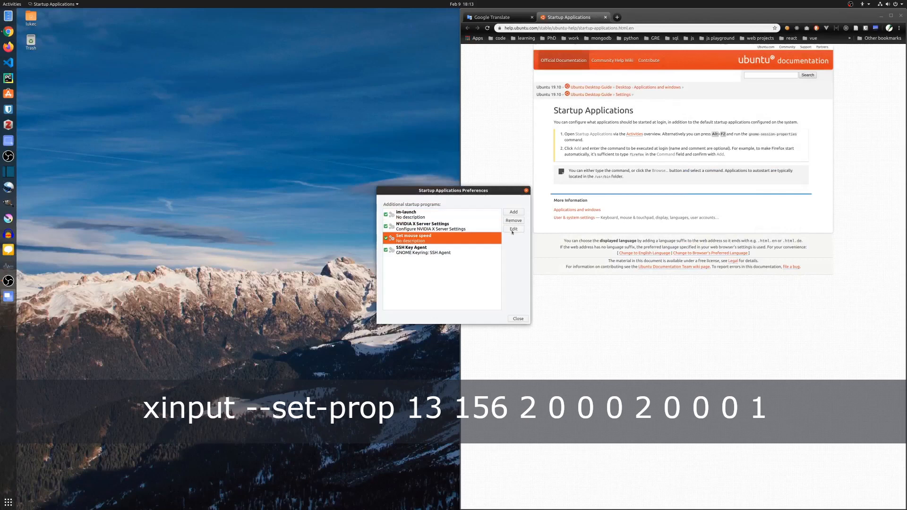
- Review the 'Set mouse speed' startup entry's xinput scale-2 command, then close Startup Applications Preferences
left_click(512, 229)
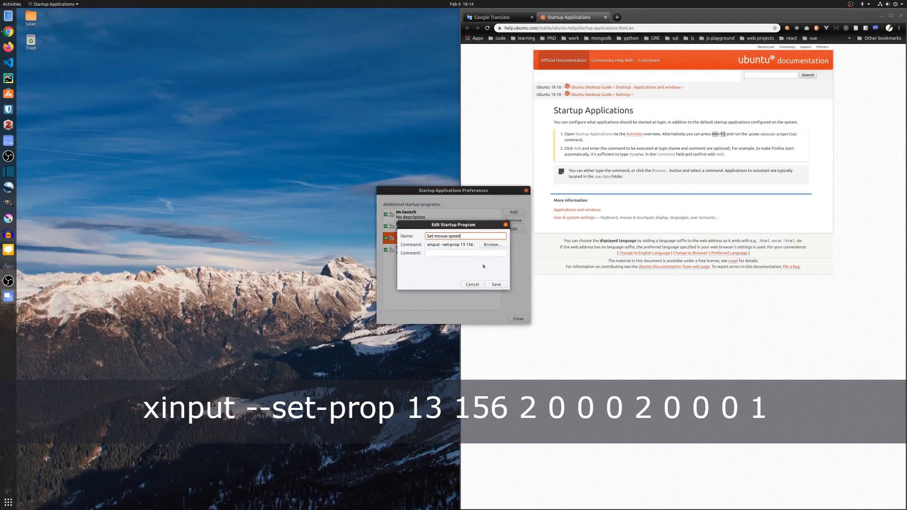
left_click(495, 285)
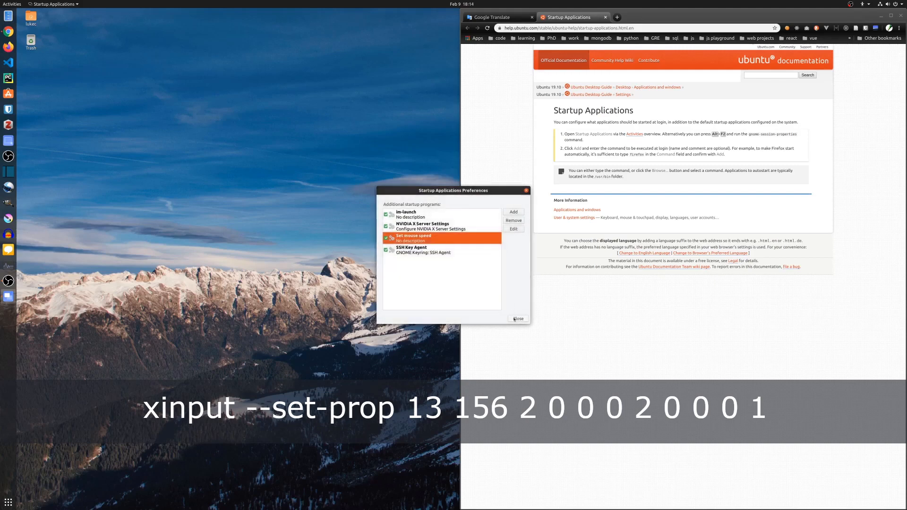
left_click(517, 318)
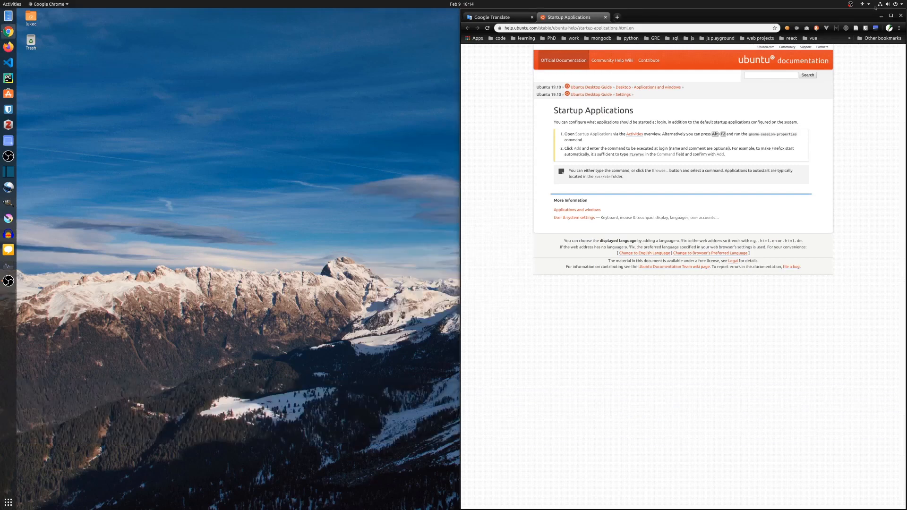